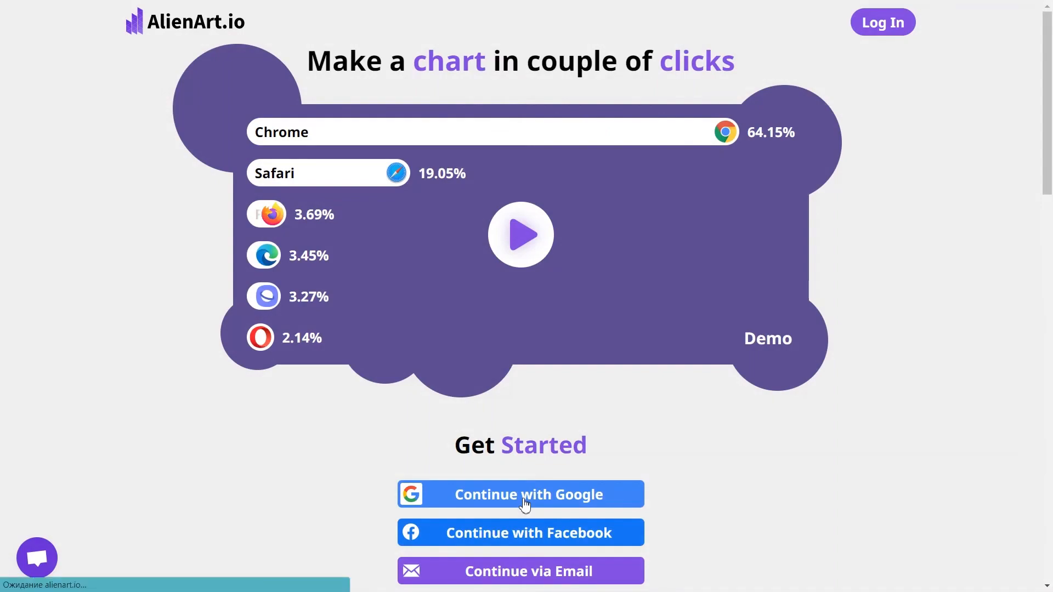
Step: Sign in to AlienArt.io with a Google account to reach the empty My Projects page
left_click(520, 494)
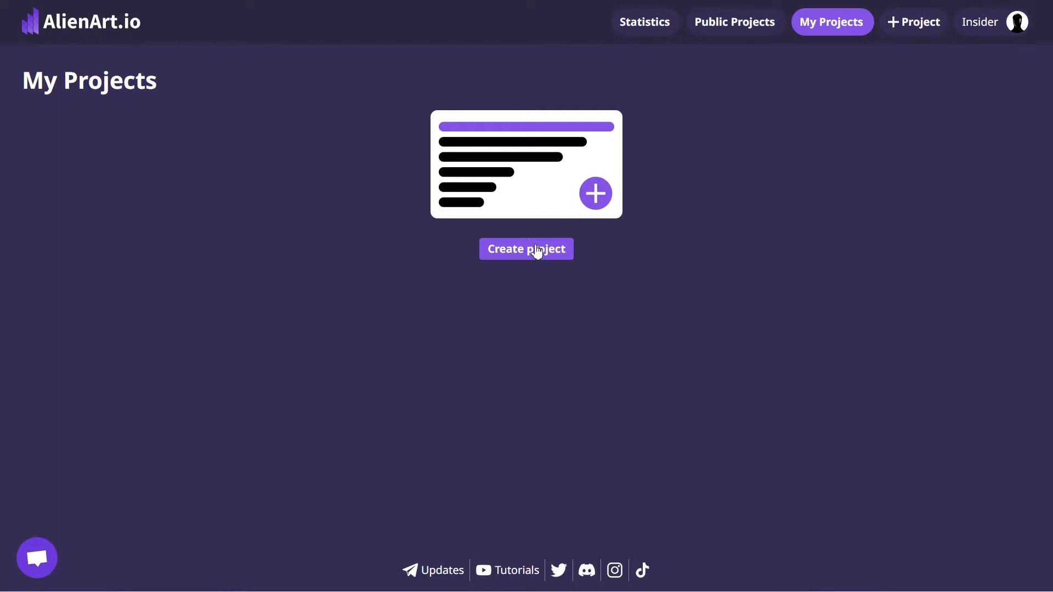
Step: Create a landscape Advanced Comparison project titled 'Top Richest People'
left_click(526, 249)
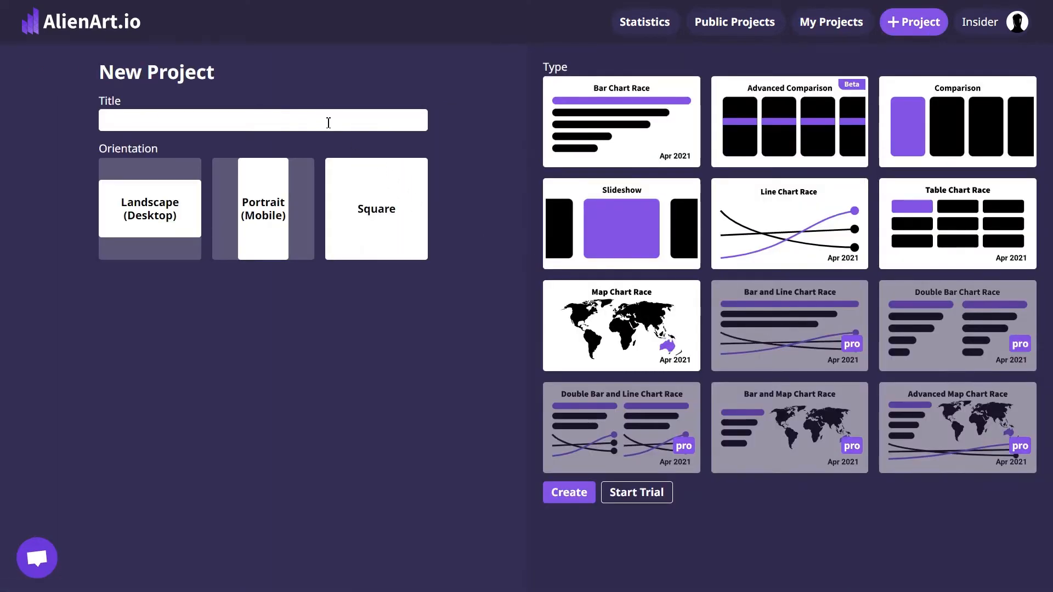
type("Top Richest People")
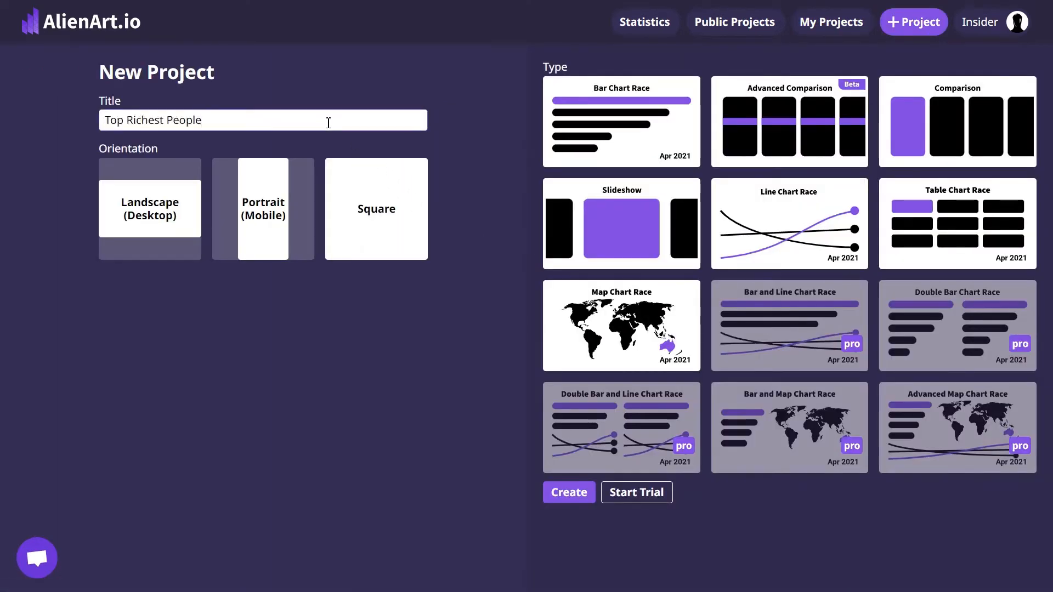
left_click(150, 209)
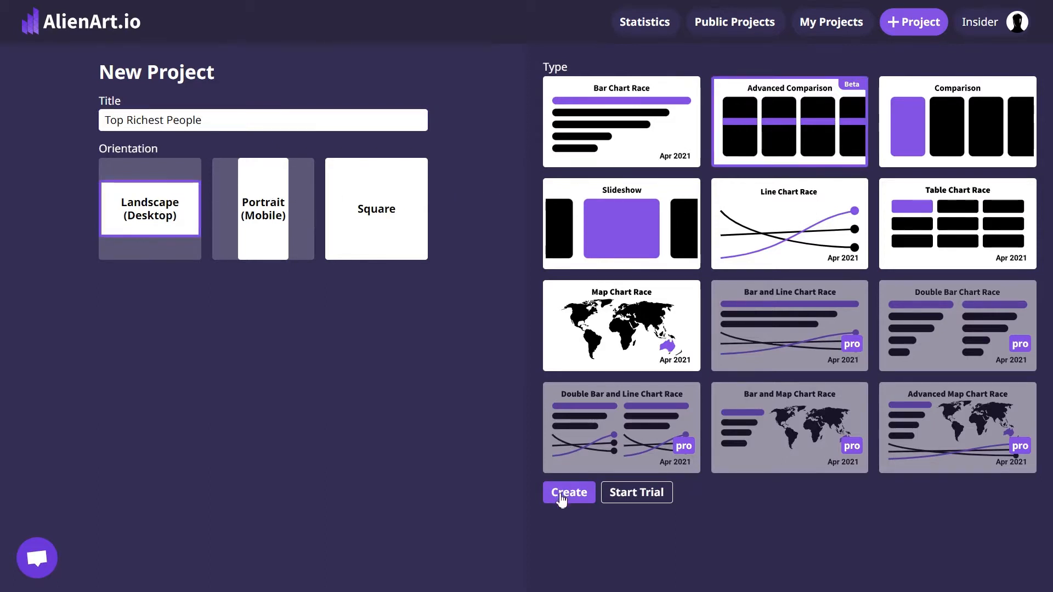
left_click(568, 492)
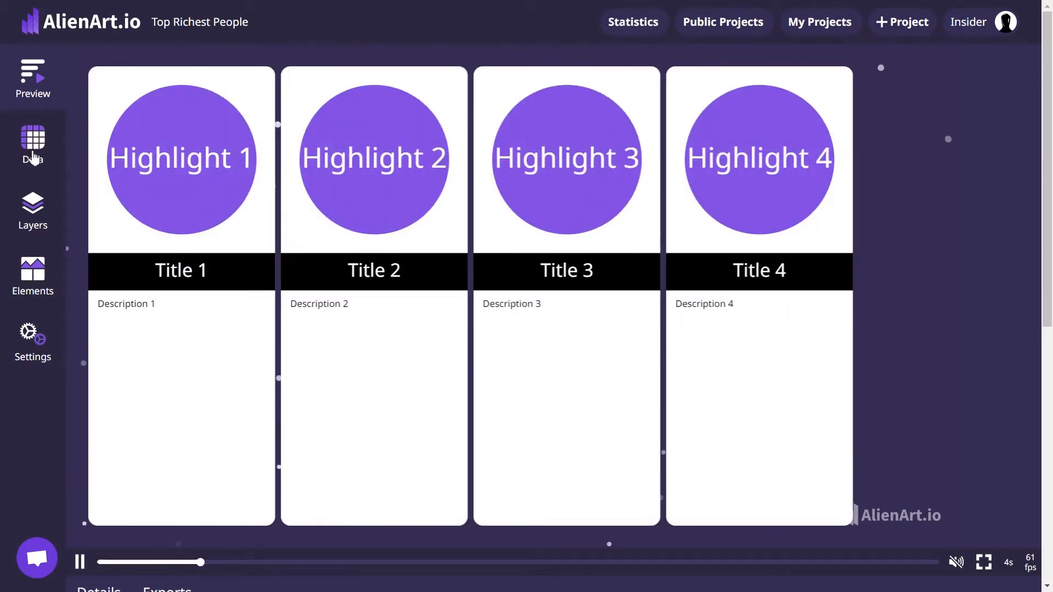
Step: Enter the ten billionaires' net worths and names, add flag emojis found via 'uni', and pick photos
left_click(33, 145)
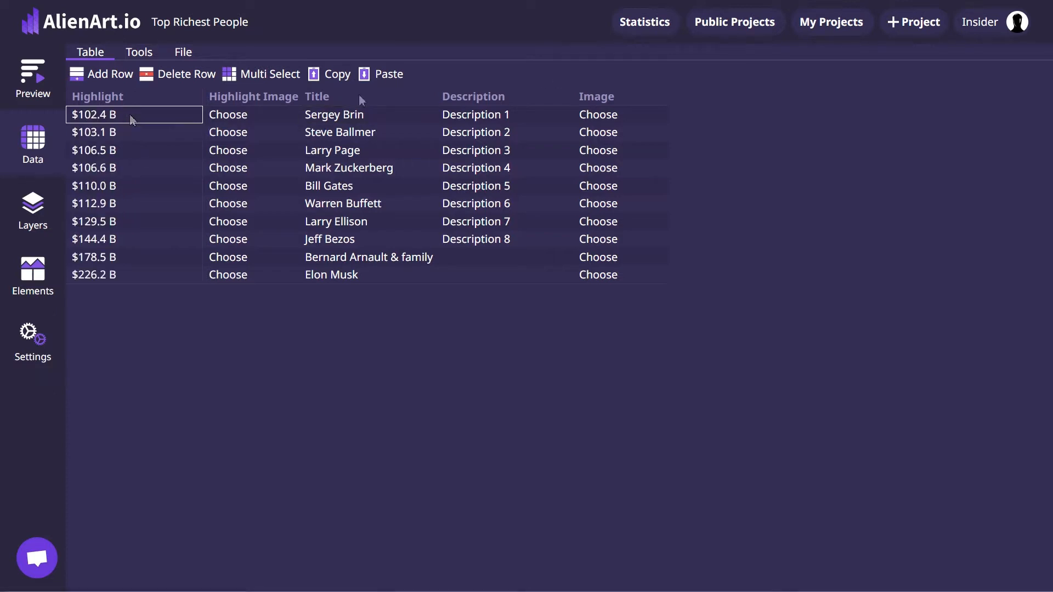
left_click(227, 114)
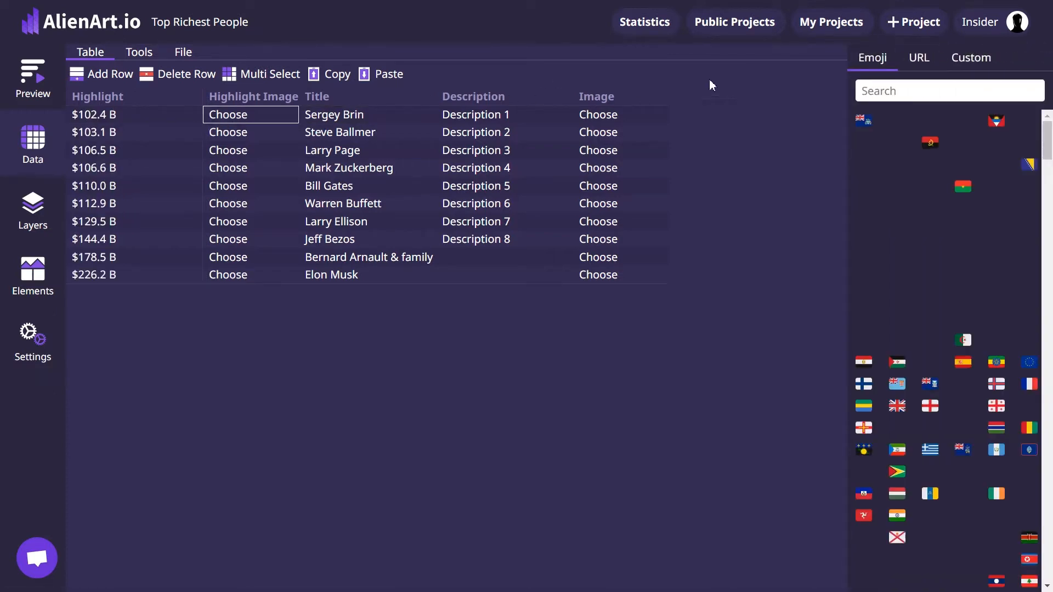
type("u")
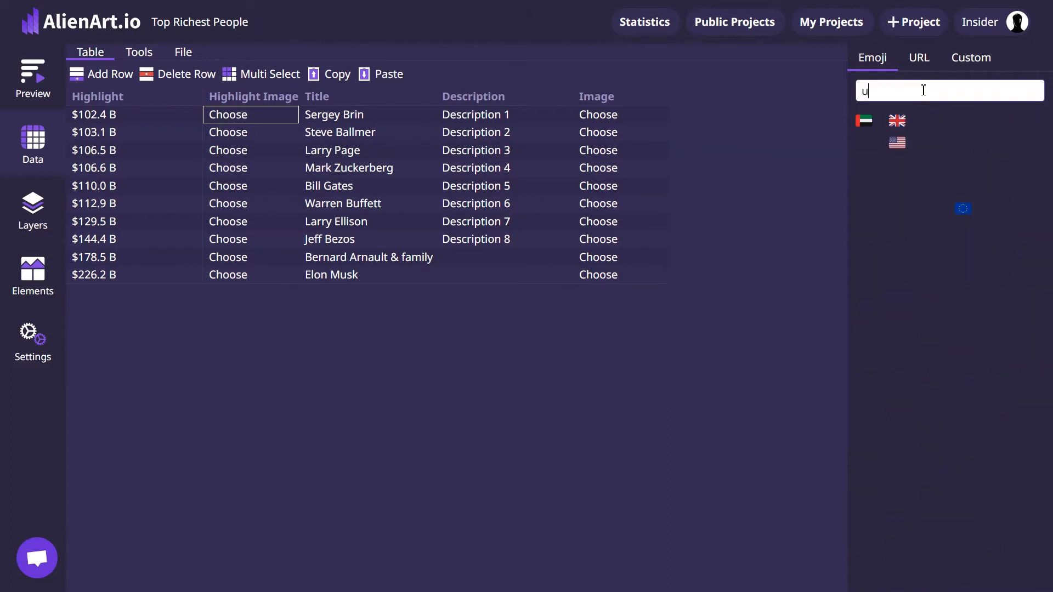
type("ni")
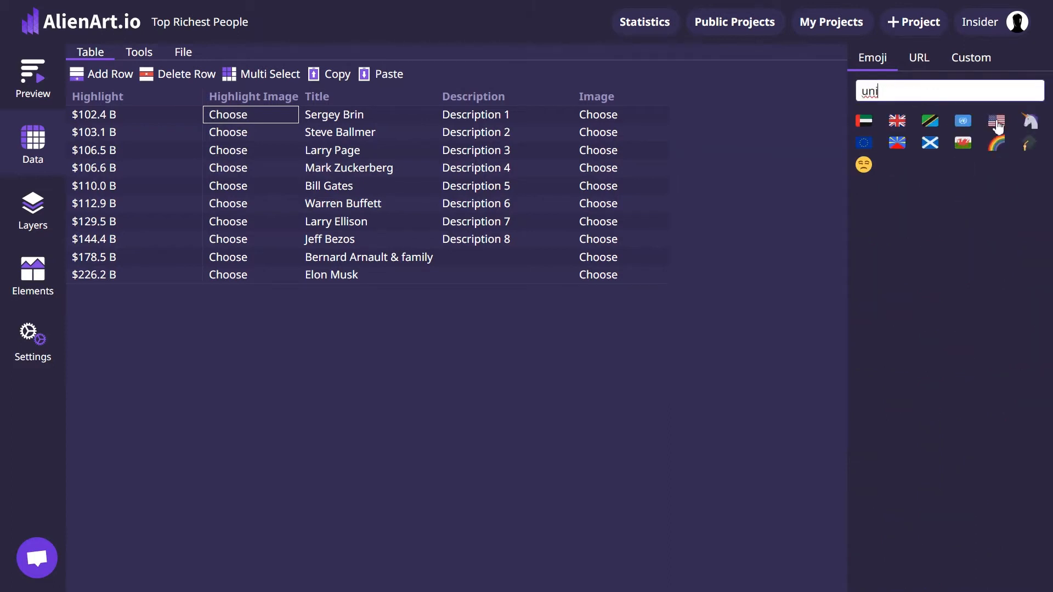
left_click(996, 120)
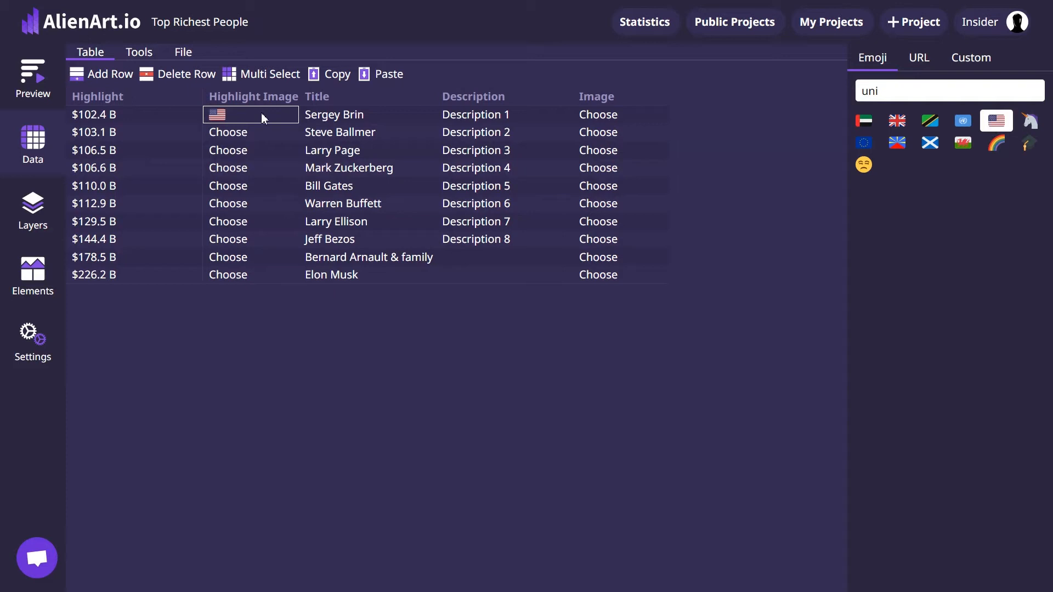
left_click(994, 120)
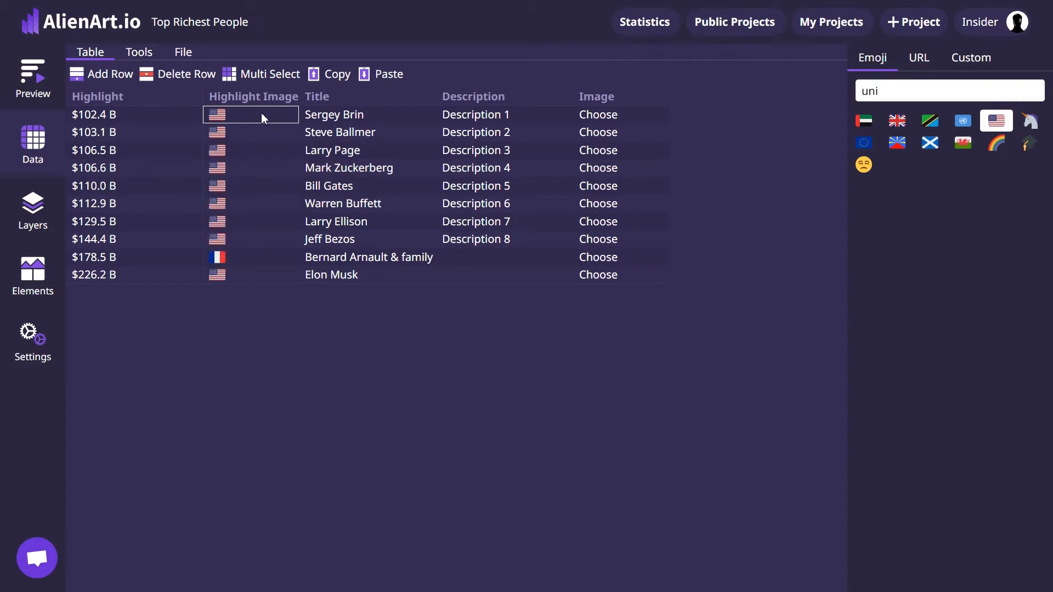
mouse_move(601, 123)
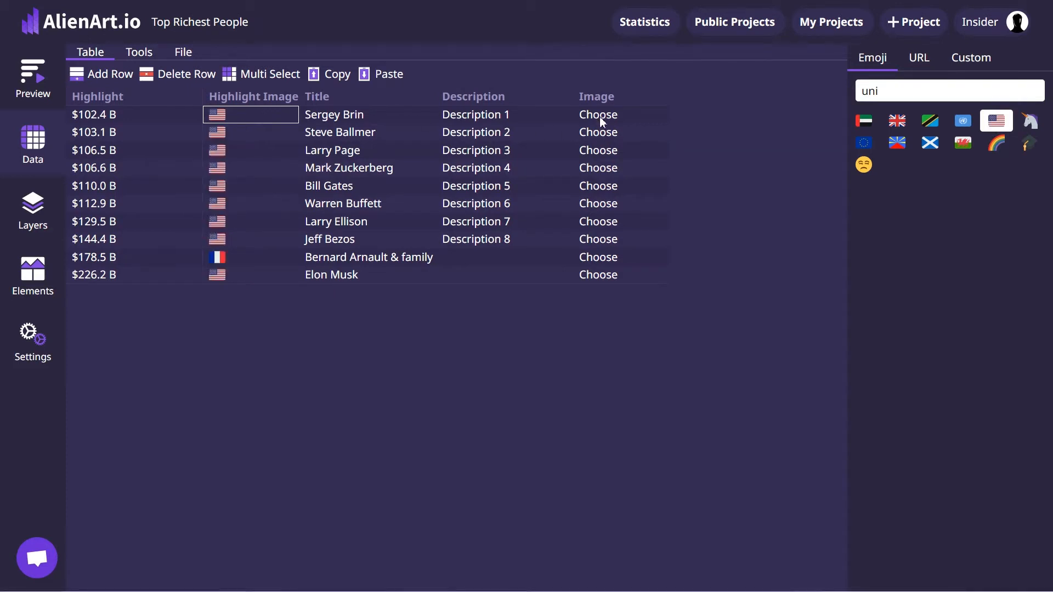
left_click(596, 114)
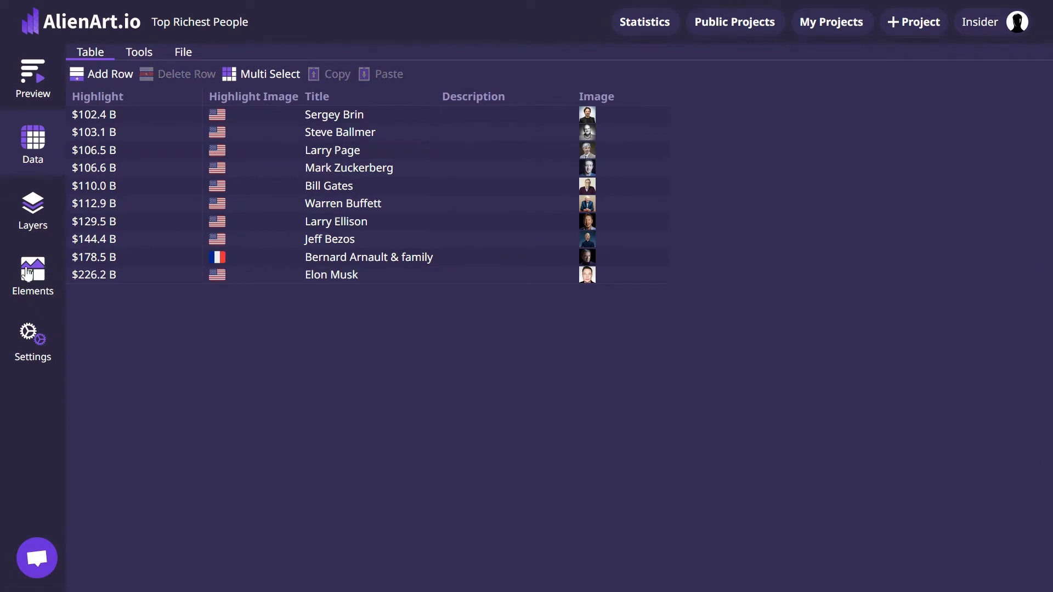
Step: Change the highlight shape behind the flag from a circle to a hexagon
left_click(32, 276)
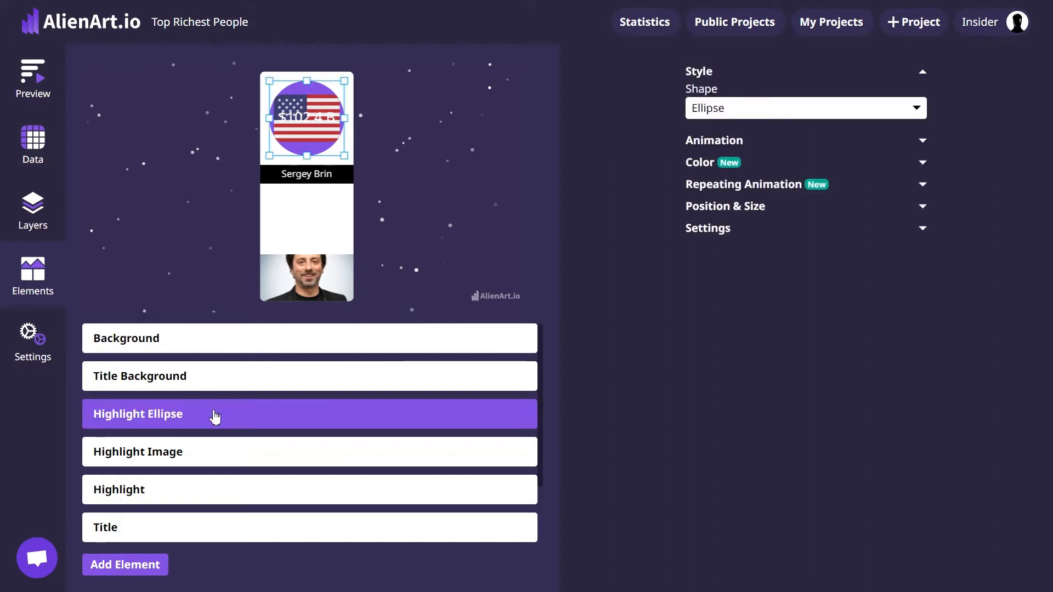
left_click(804, 107)
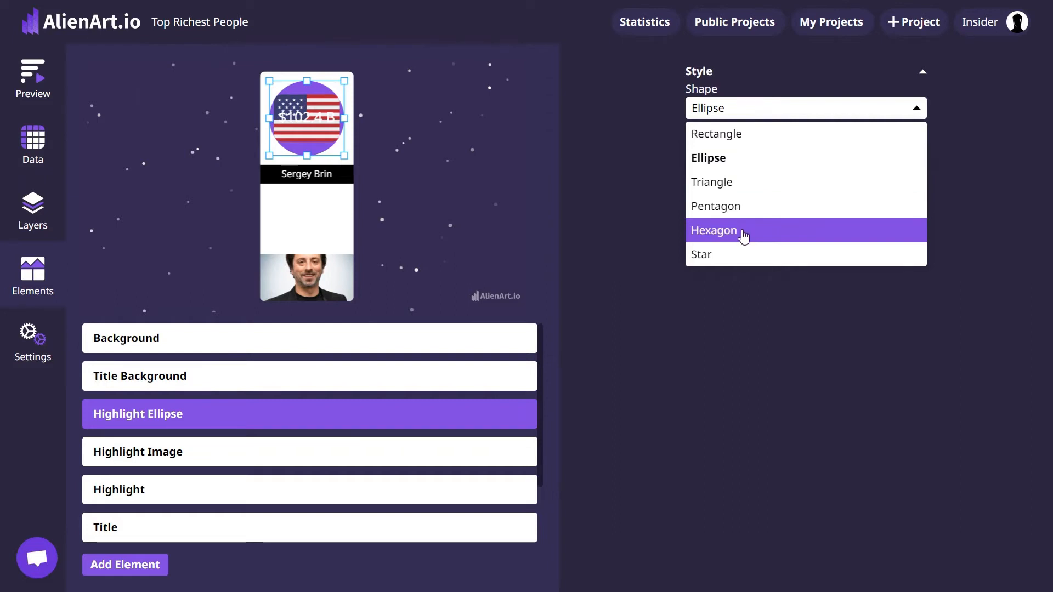
left_click(714, 230)
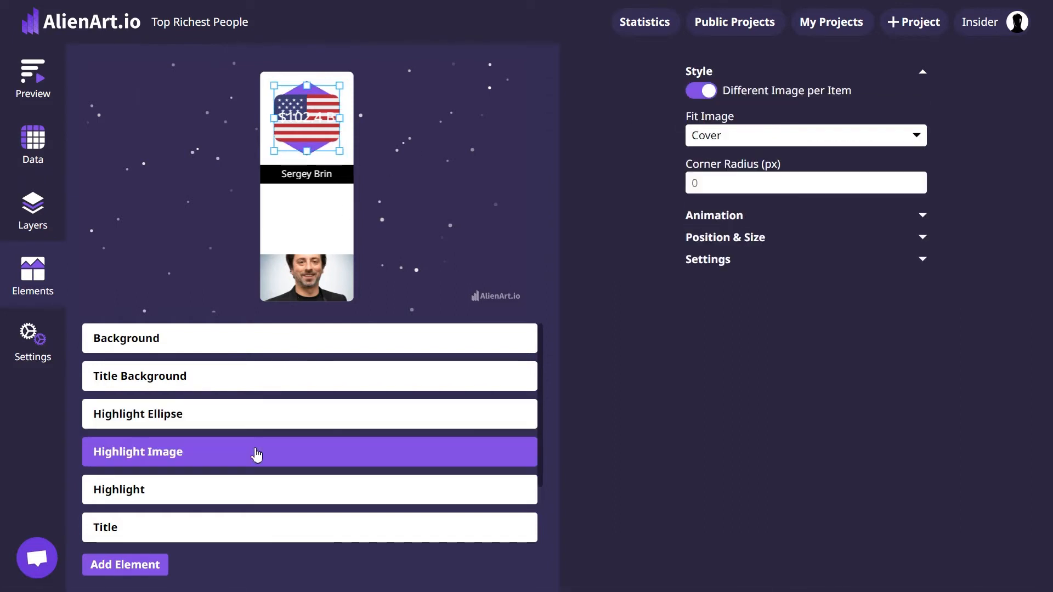
mouse_move(320, 137)
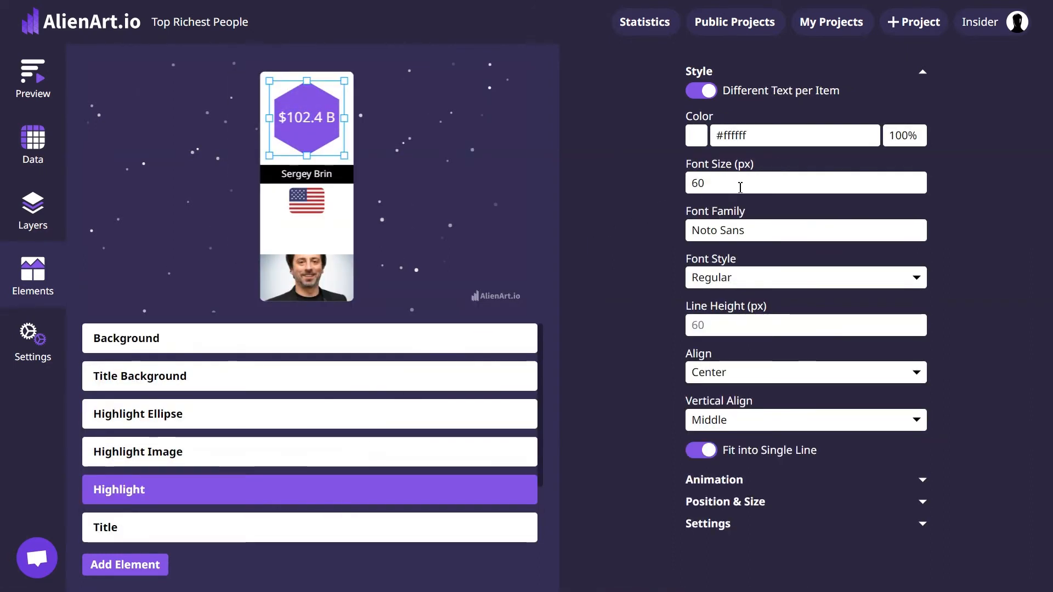
Step: Set the net worth text to 65 px and the names to 50 px Abyssinica SIL
type("65")
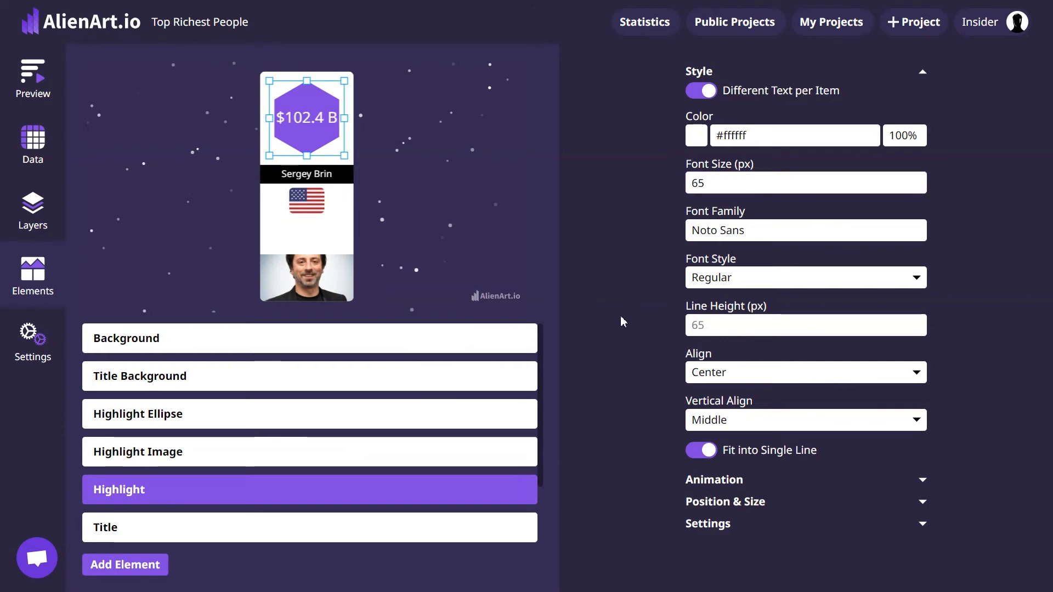
mouse_move(367, 532)
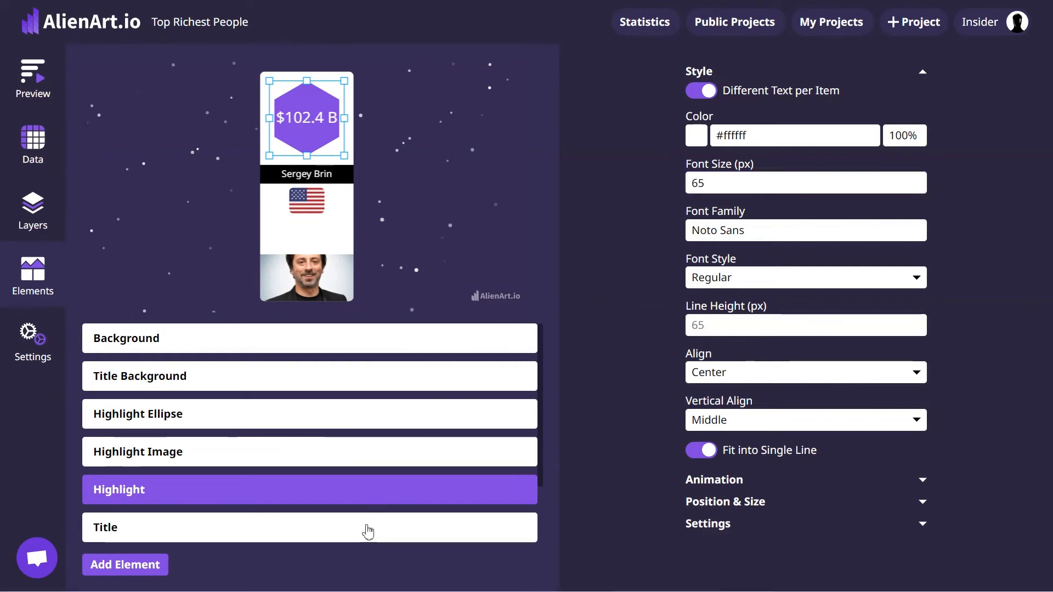
left_click(308, 527)
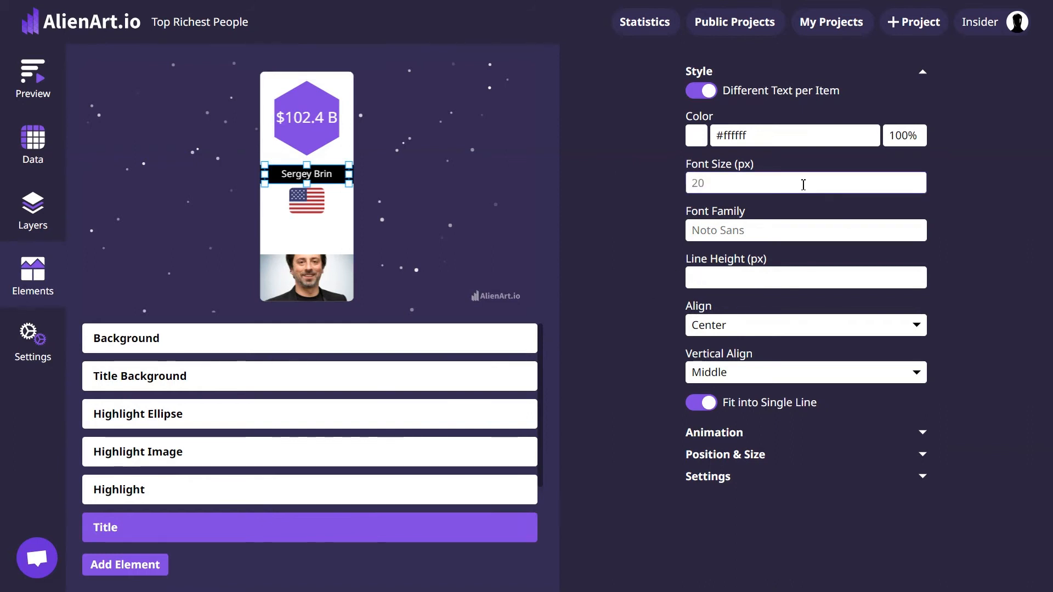
type("50")
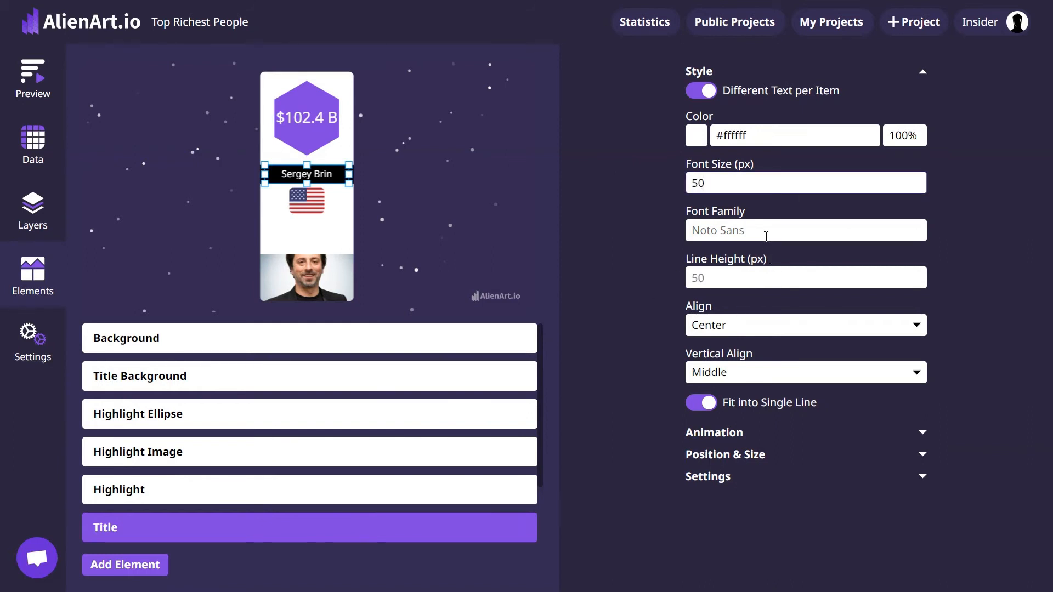
type("Abyssinica SIL")
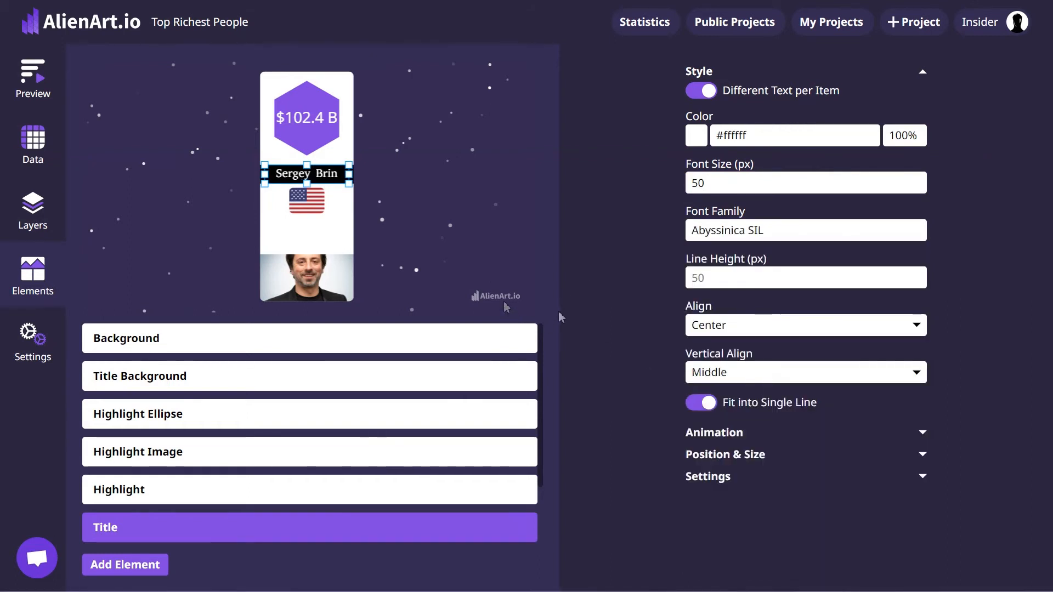
scroll("down", 3)
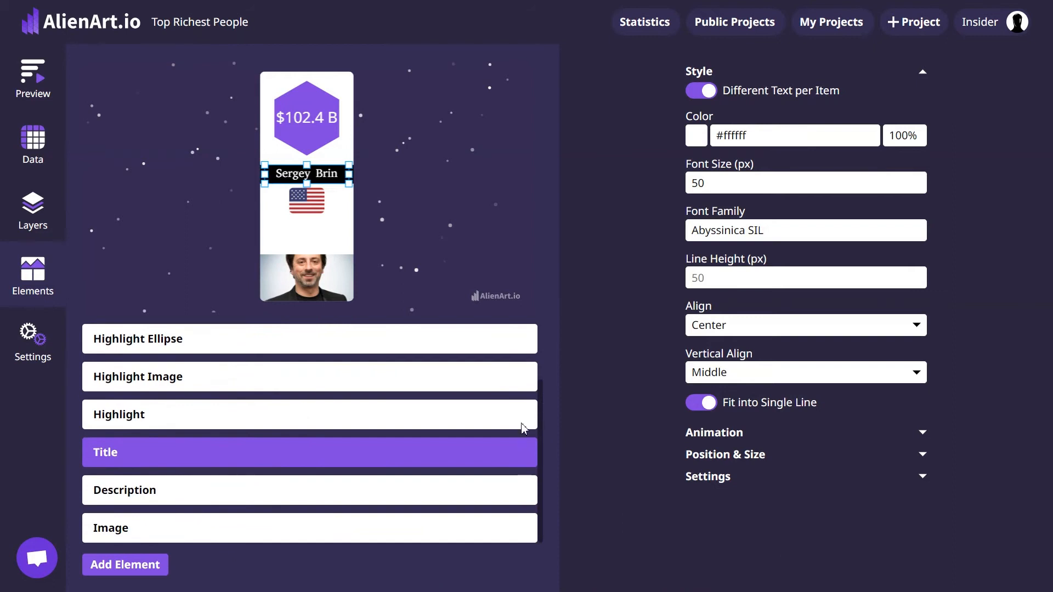
Step: Select the person photo element and add a new Text element to the card
left_click(308, 527)
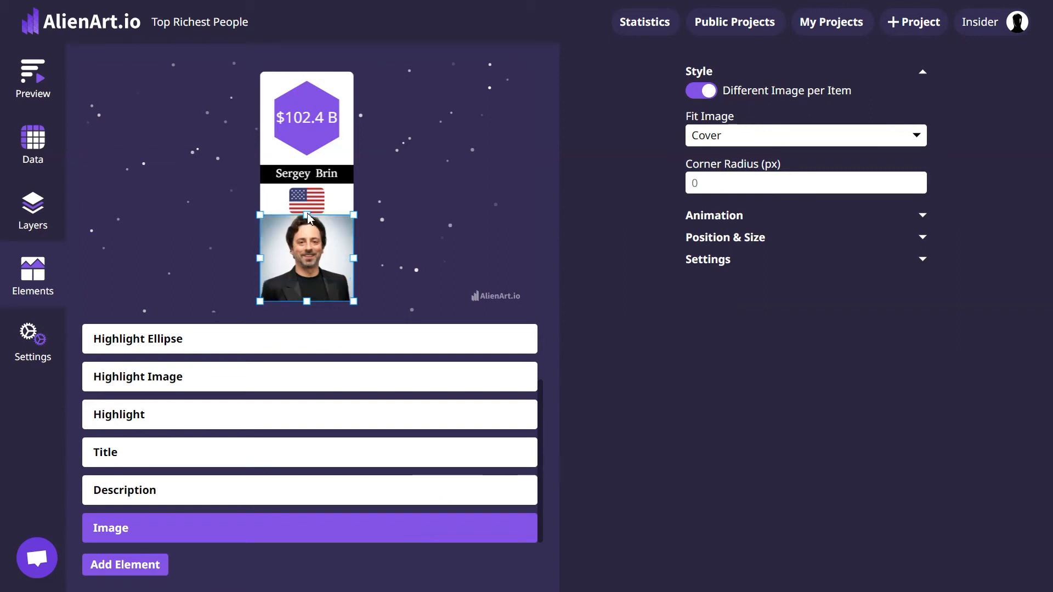
mouse_move(421, 218)
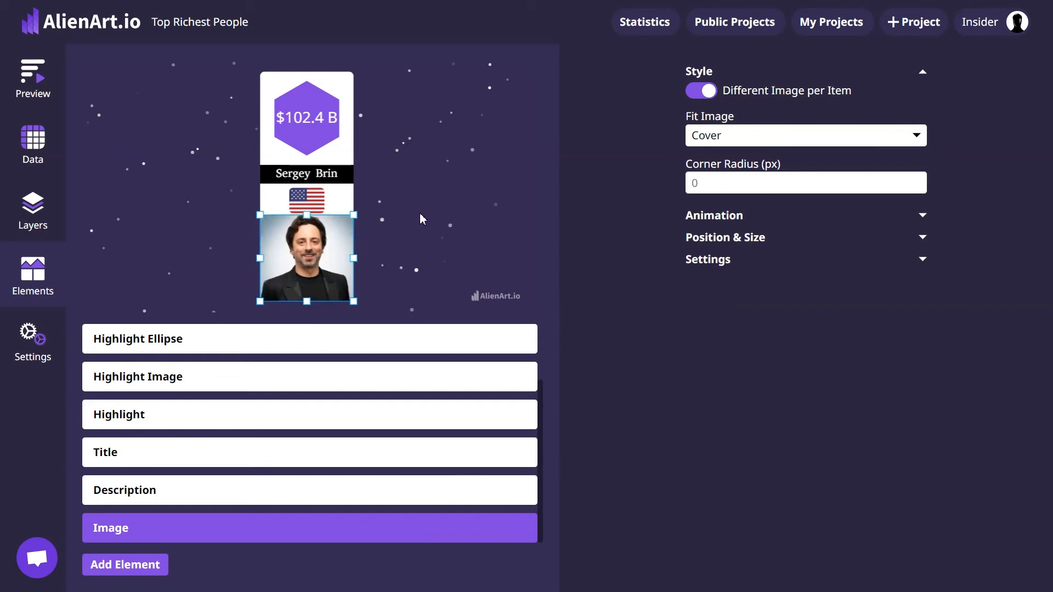
left_click(125, 564)
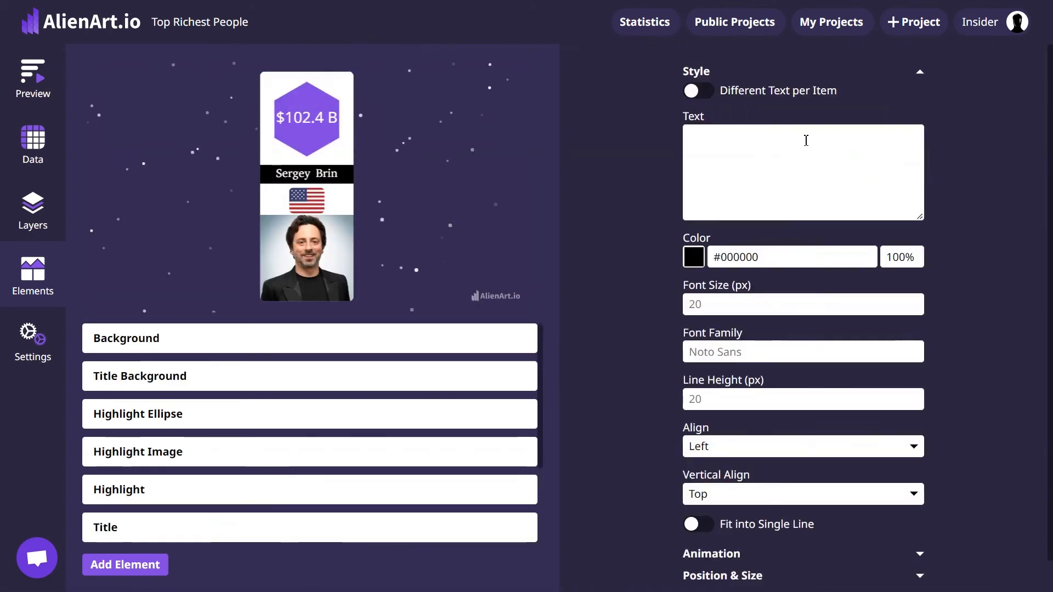
Step: Make the new text differ per person, dismiss the notice, and set 90 px font size
left_click(698, 90)
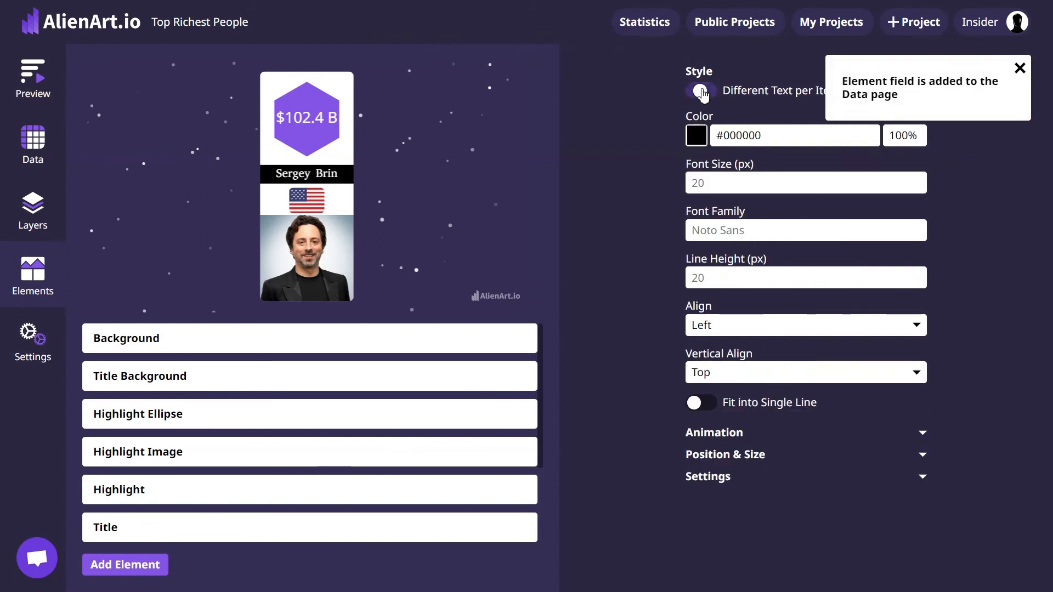
left_click(697, 135)
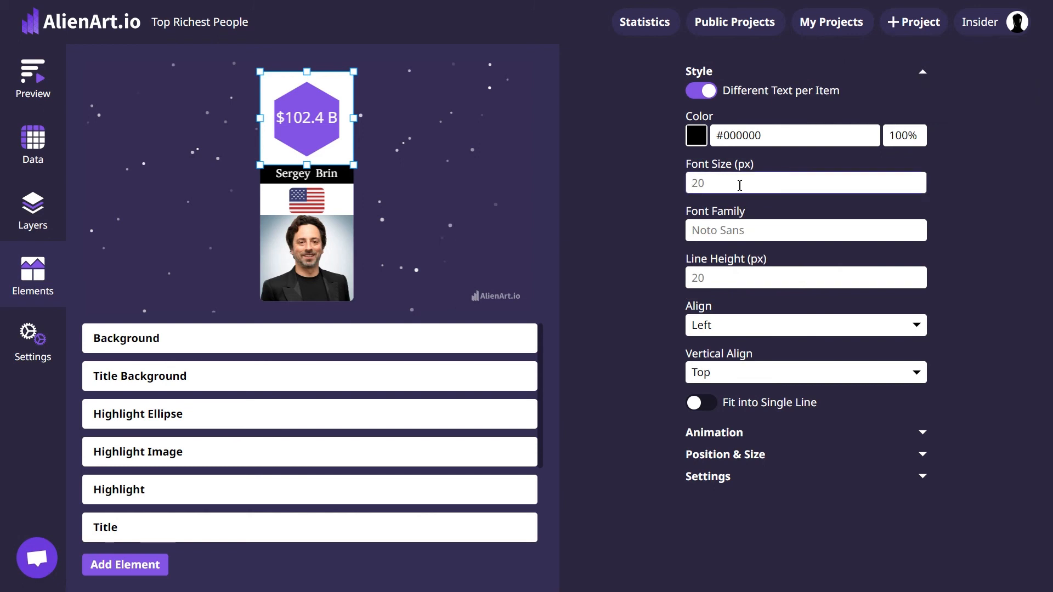
type("90")
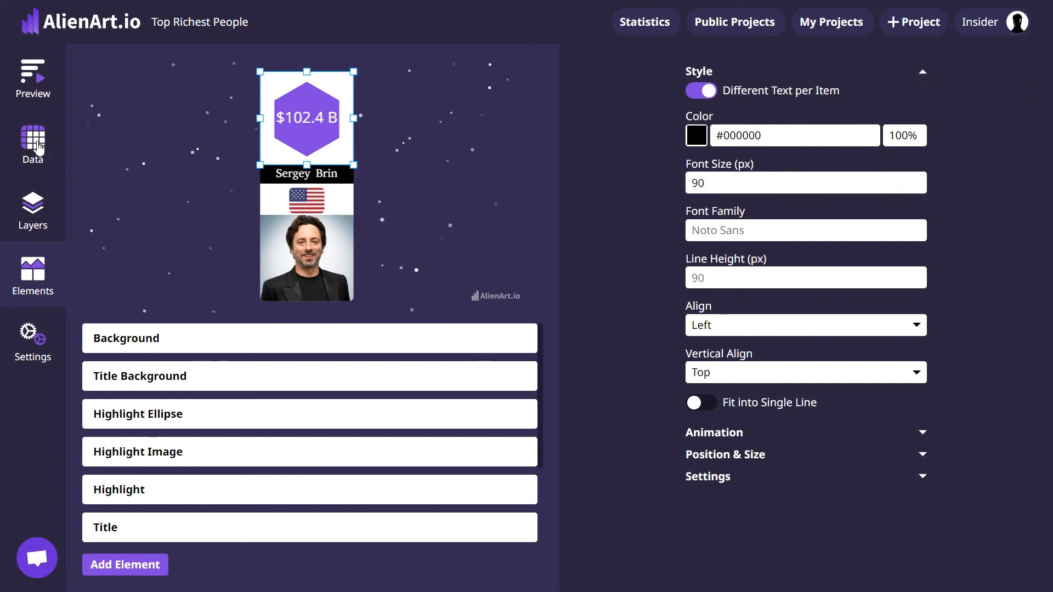
Step: Fill the Element data column with rank numbers 10 down to 1 and play the preview
left_click(32, 144)
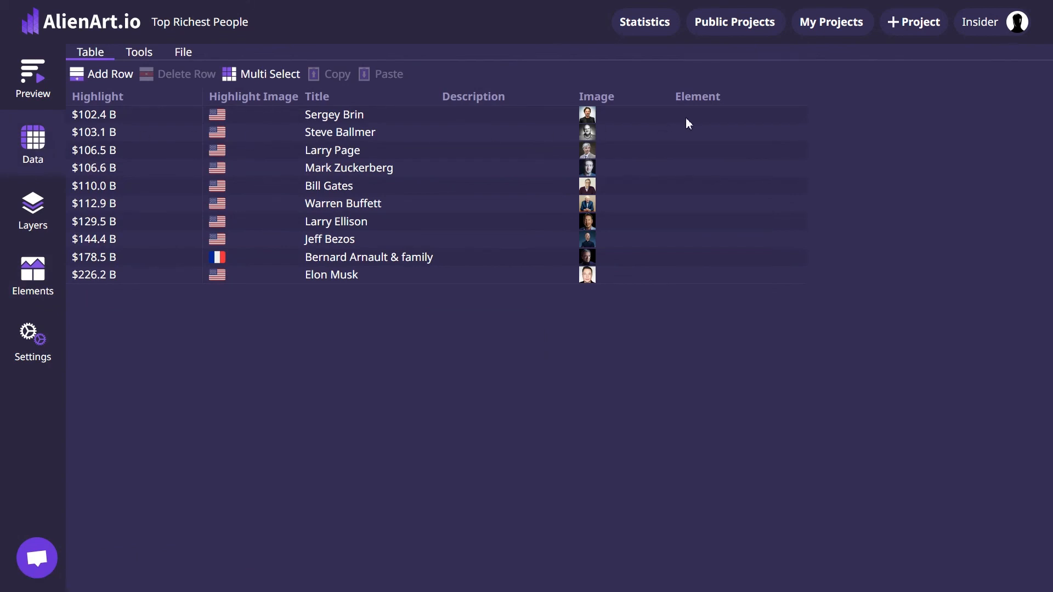
left_click(737, 114)
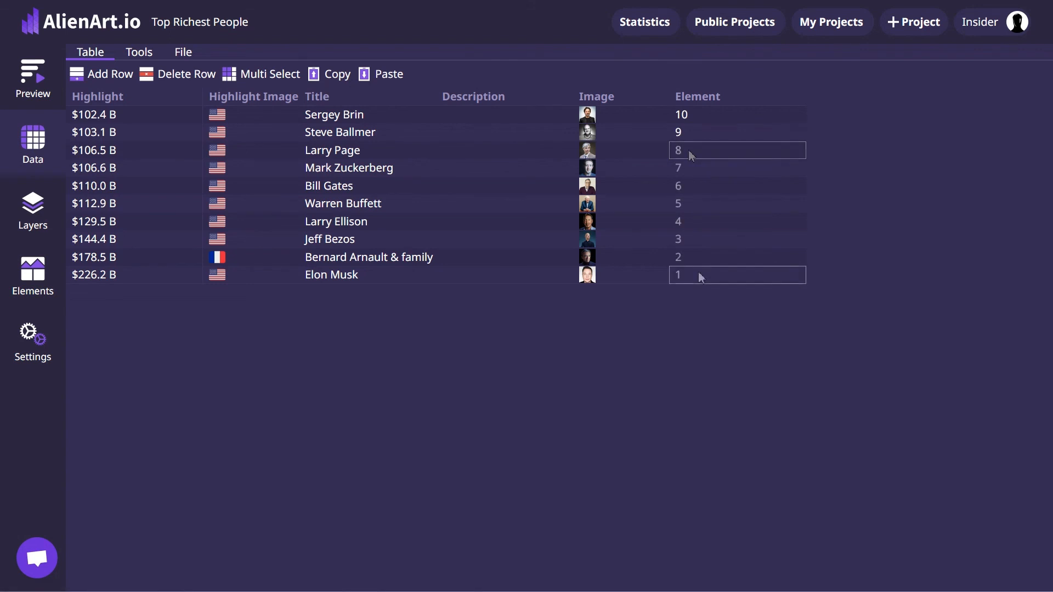
left_click(32, 78)
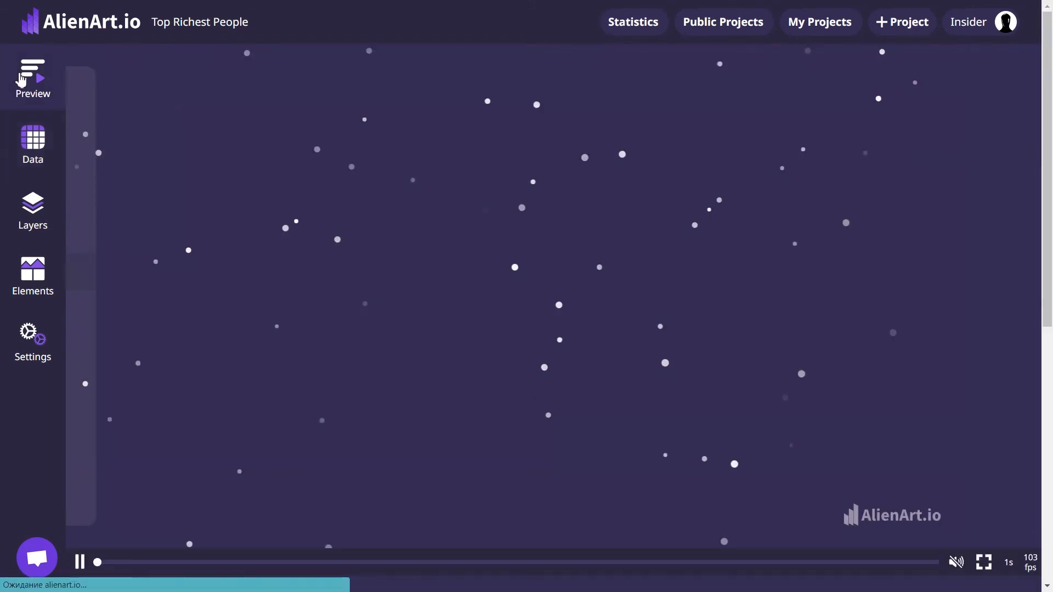